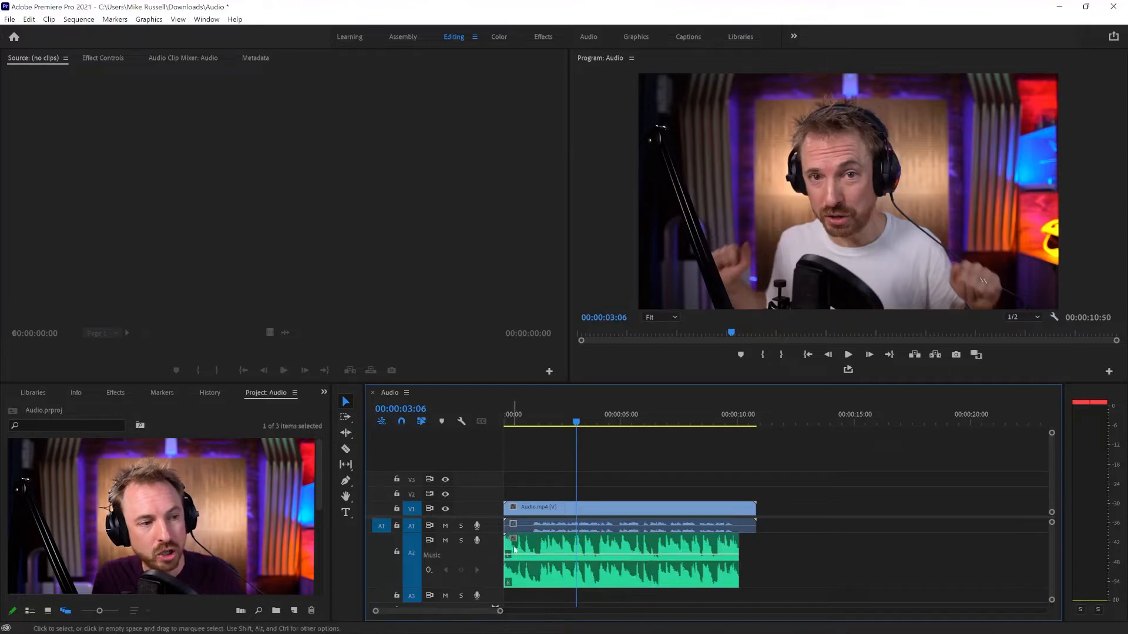
# Switch to the Audio workspace from the workspace bar
pyautogui.click(587, 36)
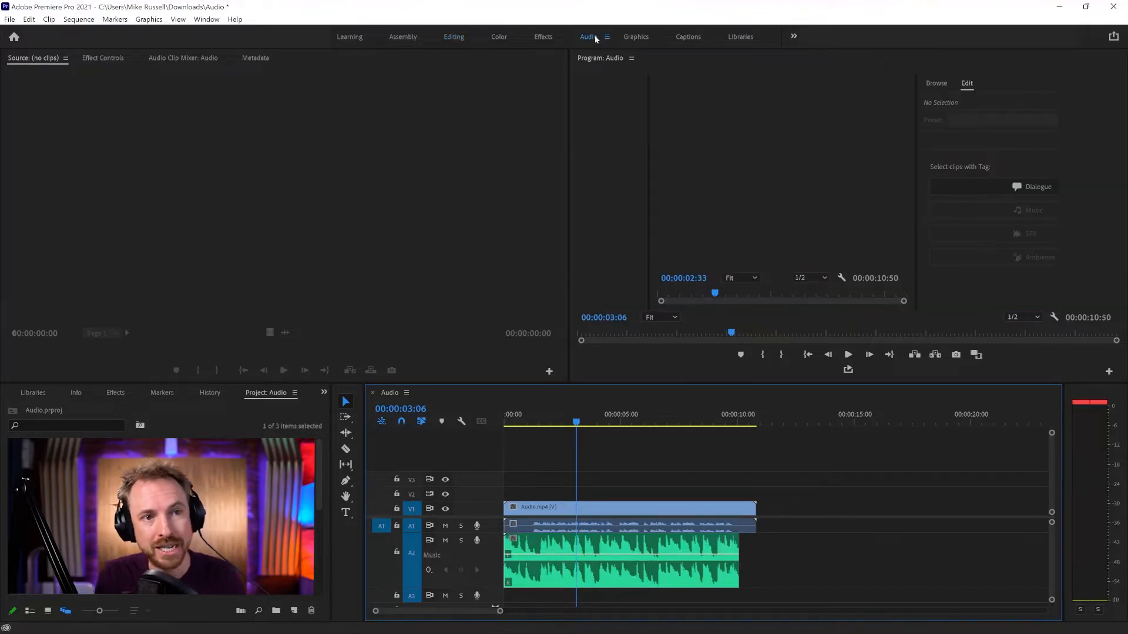
pyautogui.click(588, 36)
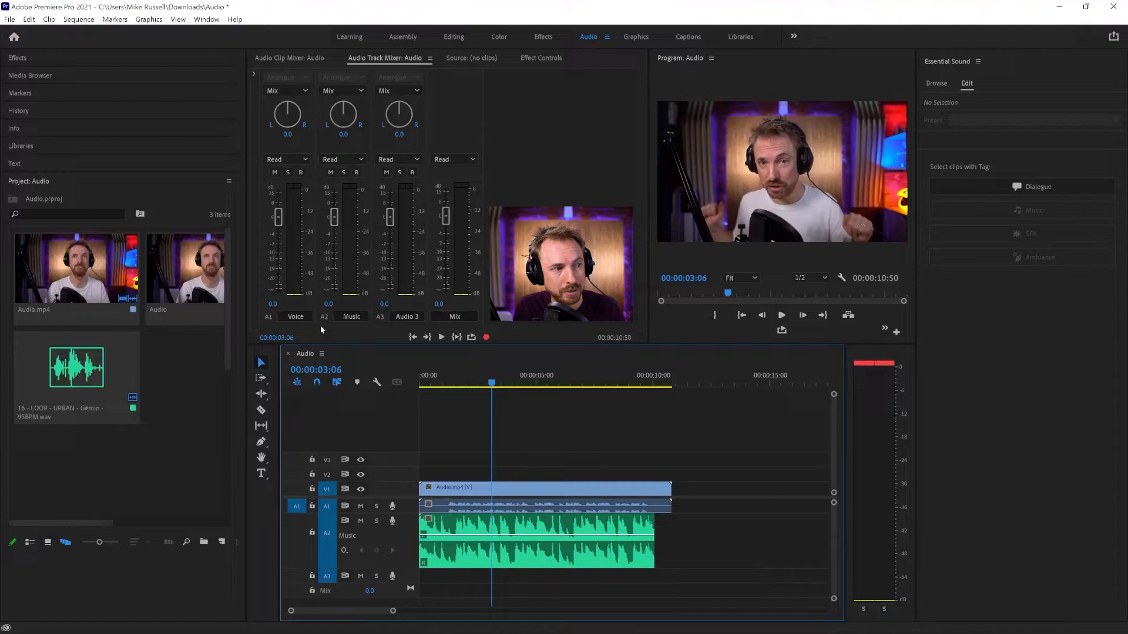
pyautogui.click(295, 316)
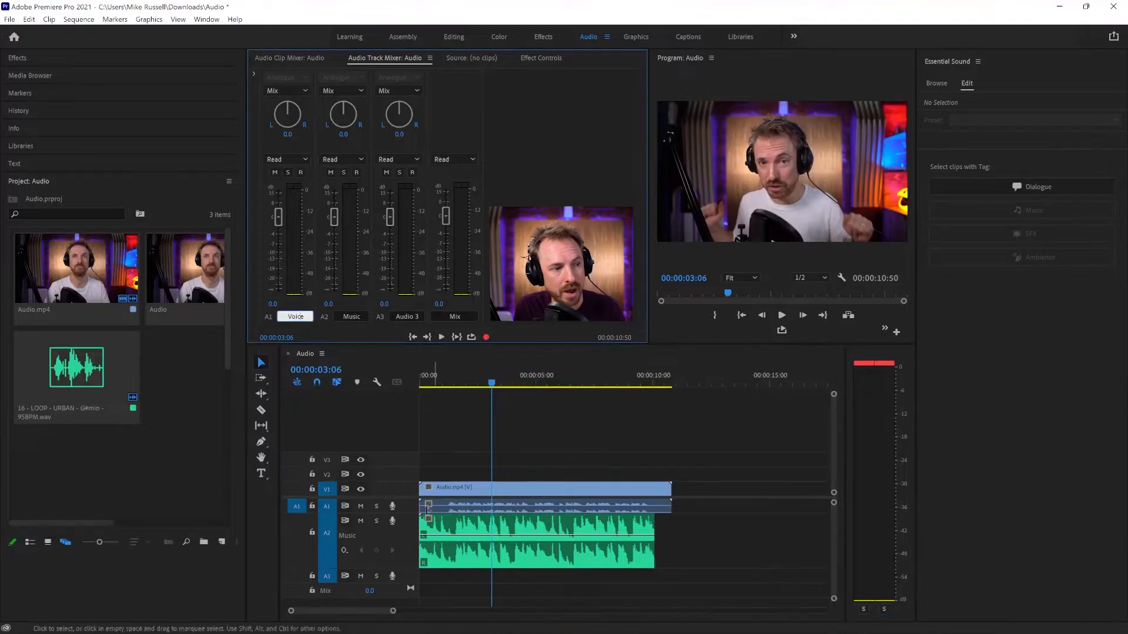
pyautogui.click(351, 316)
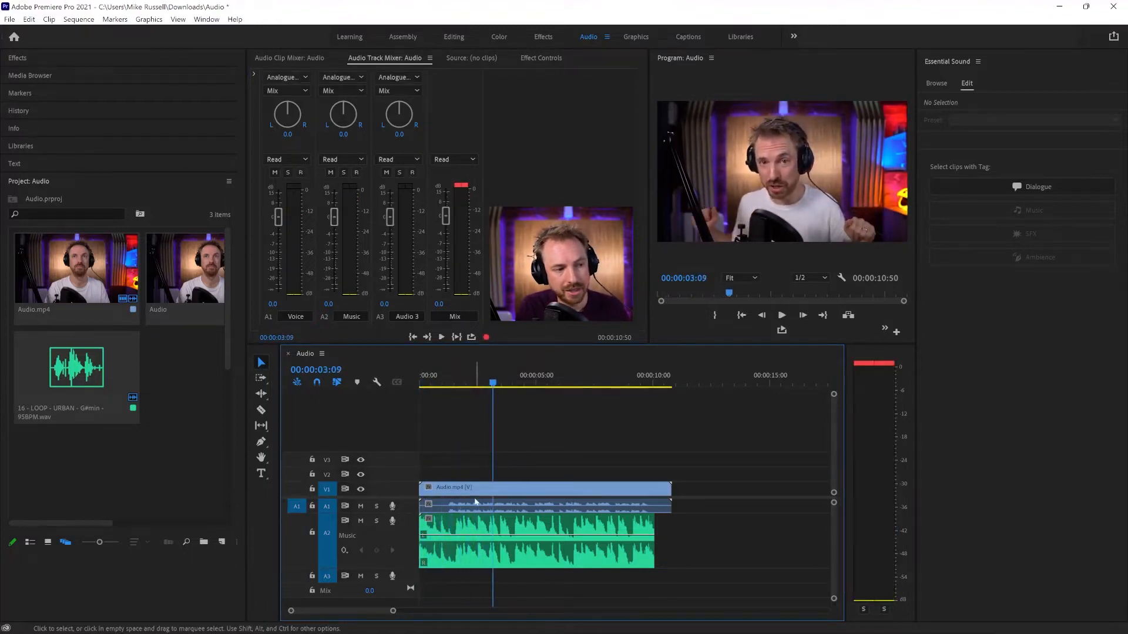
pyautogui.click(544, 487)
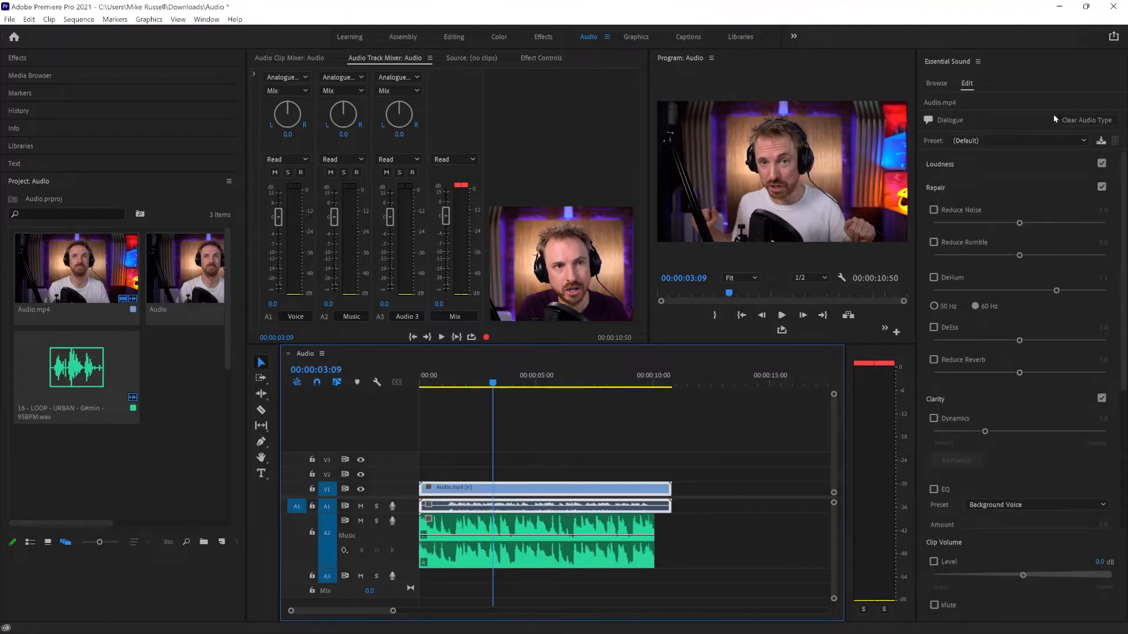
# Retag the voice clip as Dialogue and enable Dynamics under Clarity, raised to about 7.6
pyautogui.click(1085, 120)
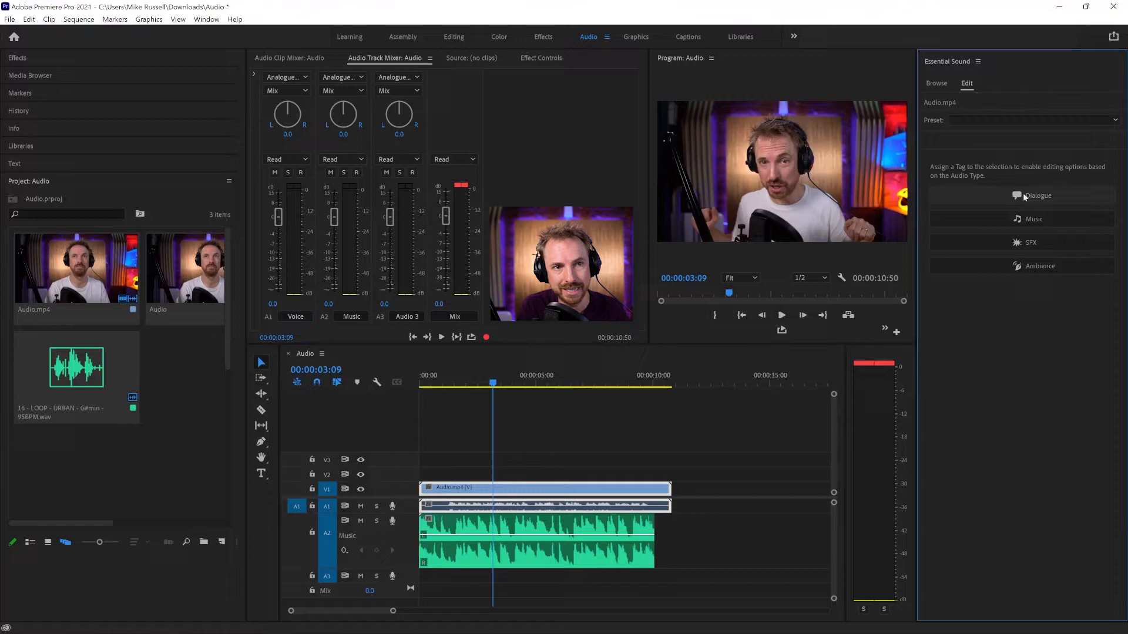
pyautogui.click(1034, 196)
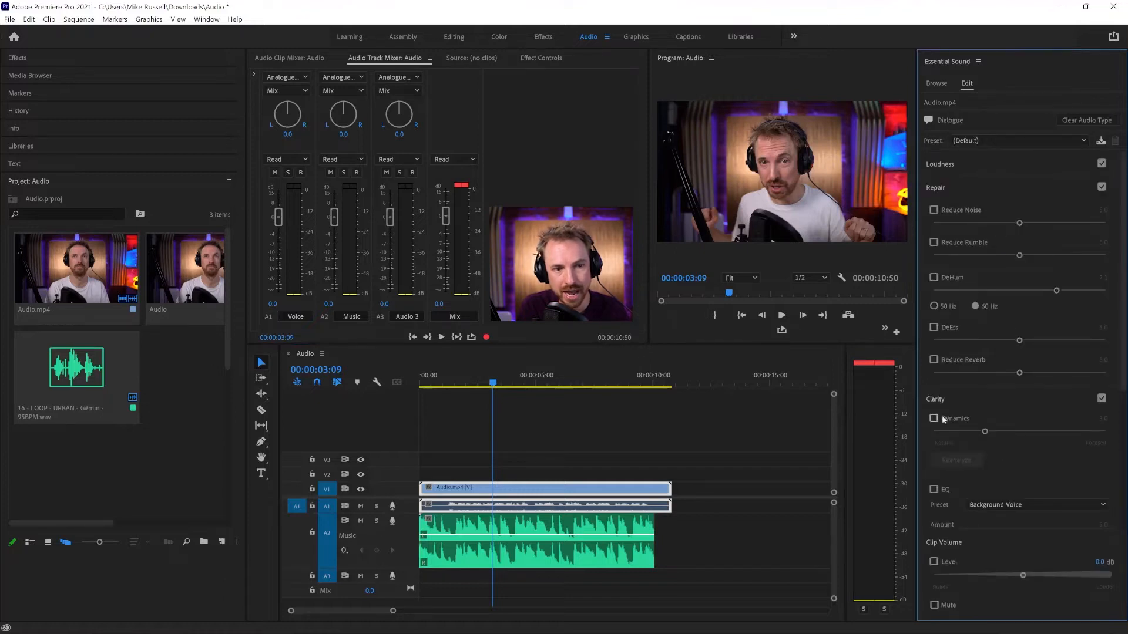
pyautogui.click(934, 418)
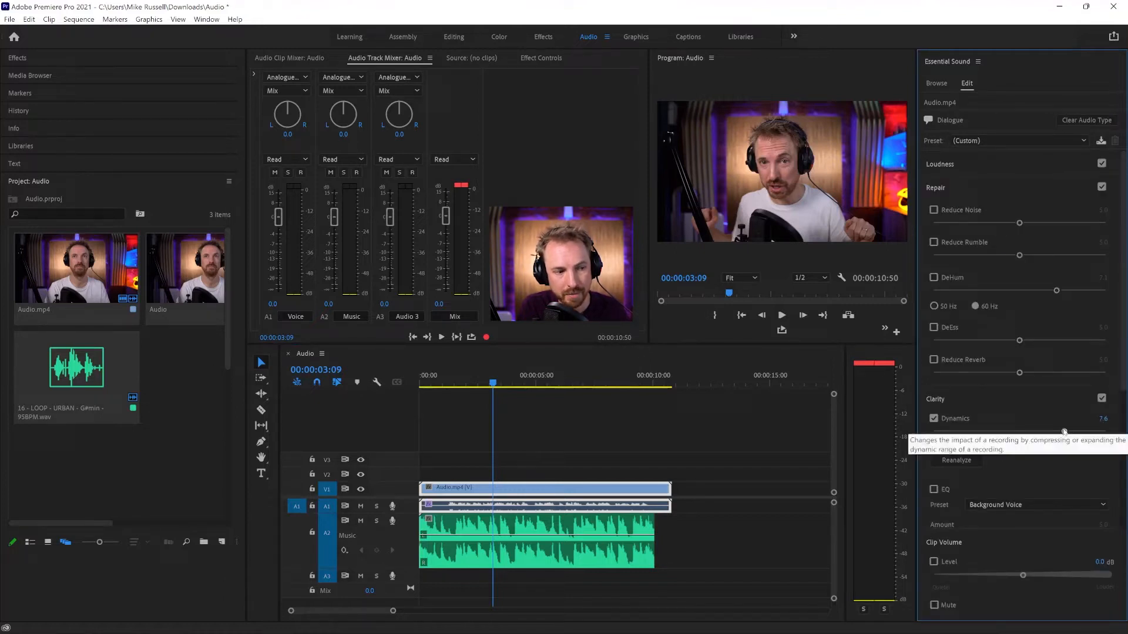
pyautogui.click(782, 315)
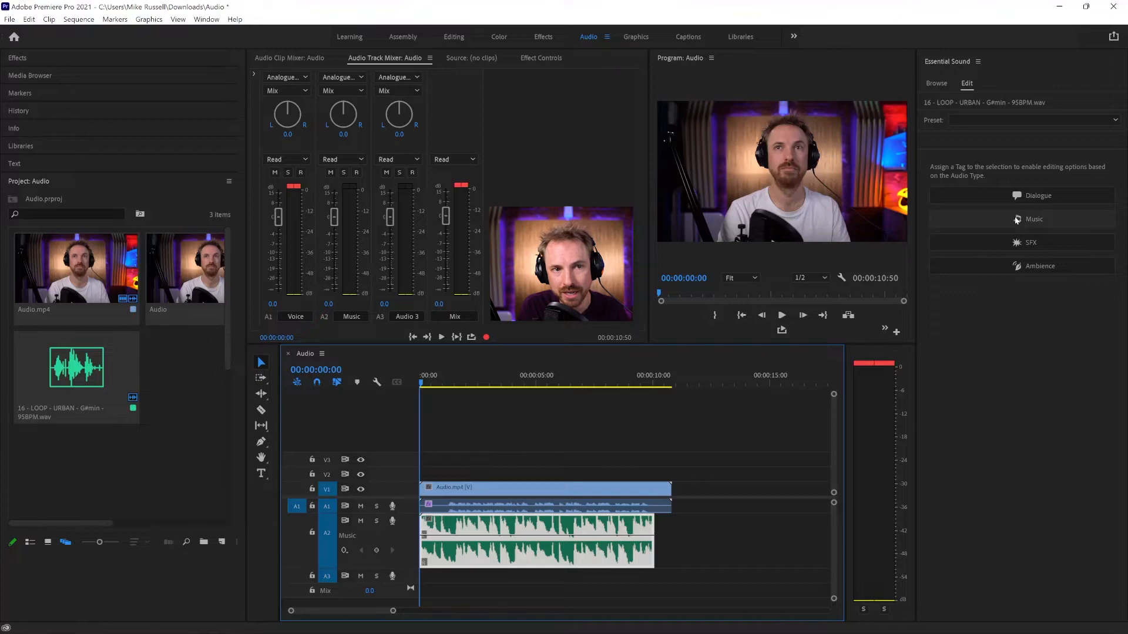
# Tag the music loop as Music, enable Ducking against dialogue and generate its keyframes
pyautogui.click(1034, 219)
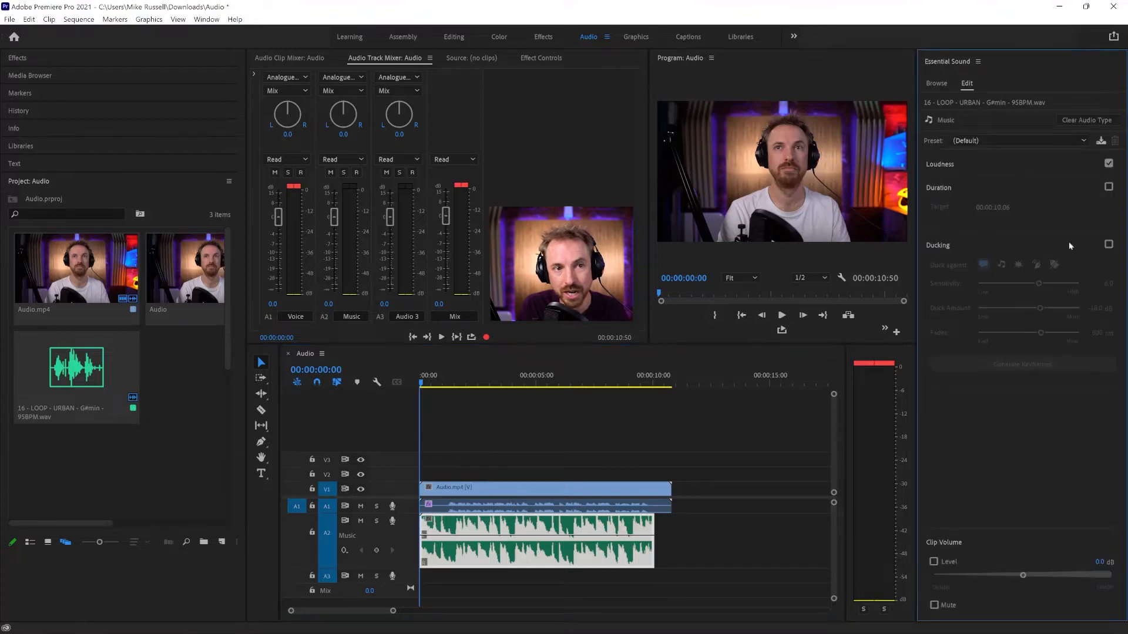
pyautogui.click(1108, 244)
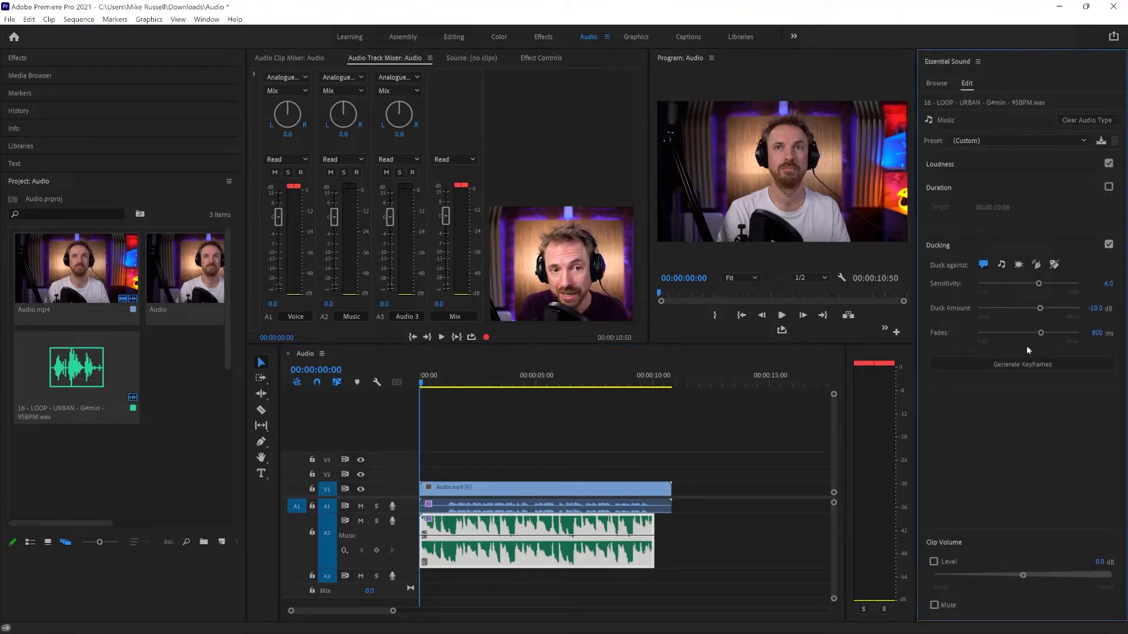
pyautogui.click(781, 314)
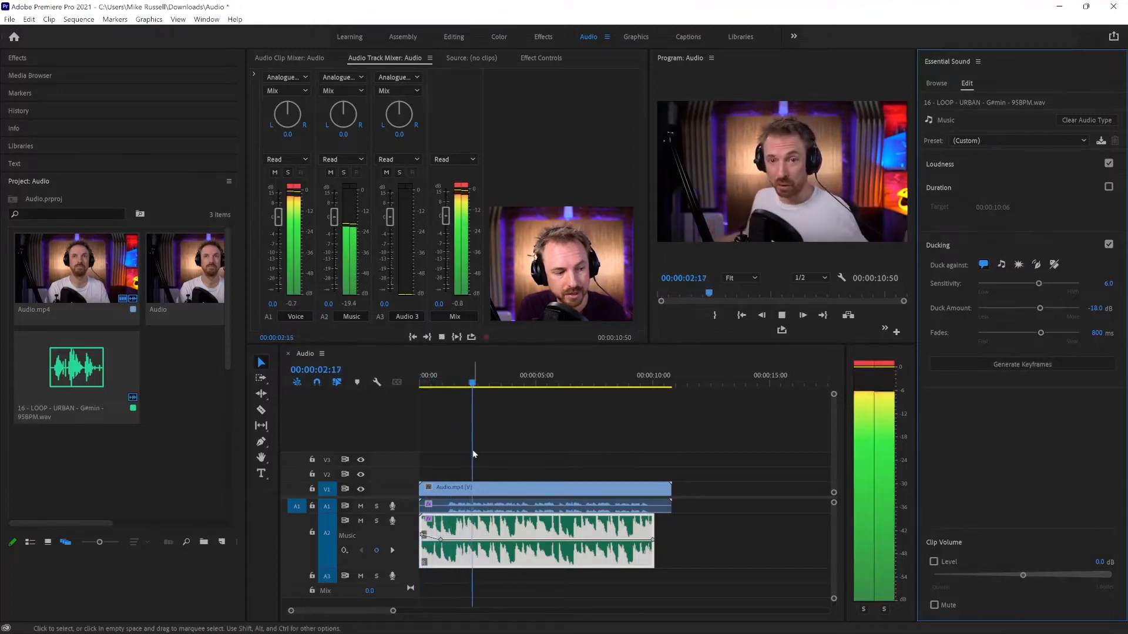
pyautogui.click(781, 315)
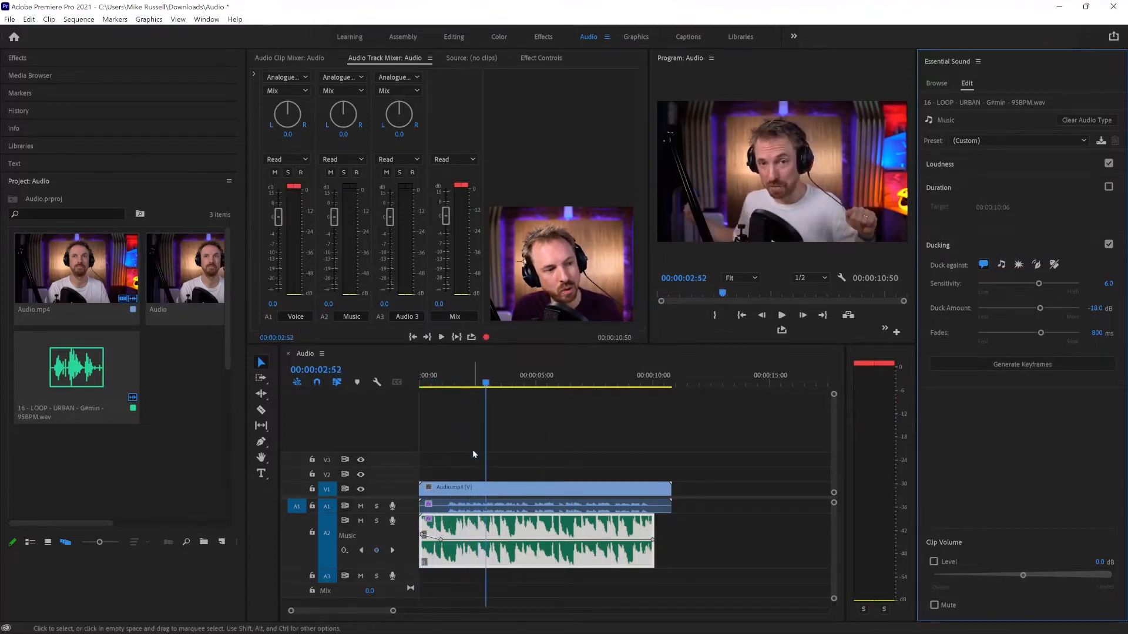
pyautogui.moveTo(1040, 308)
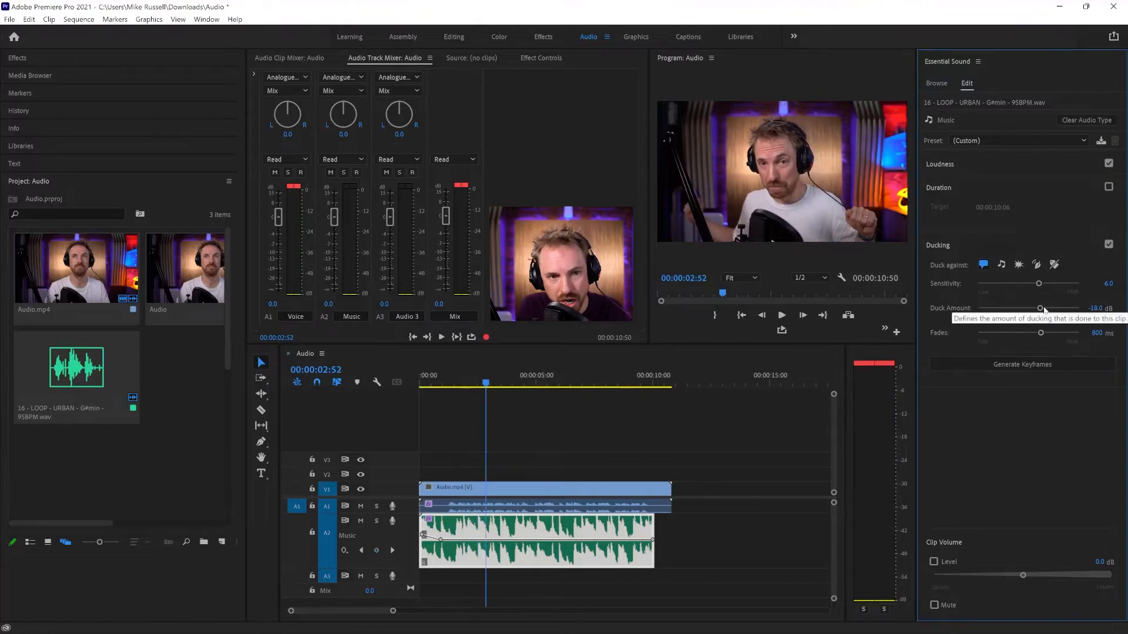